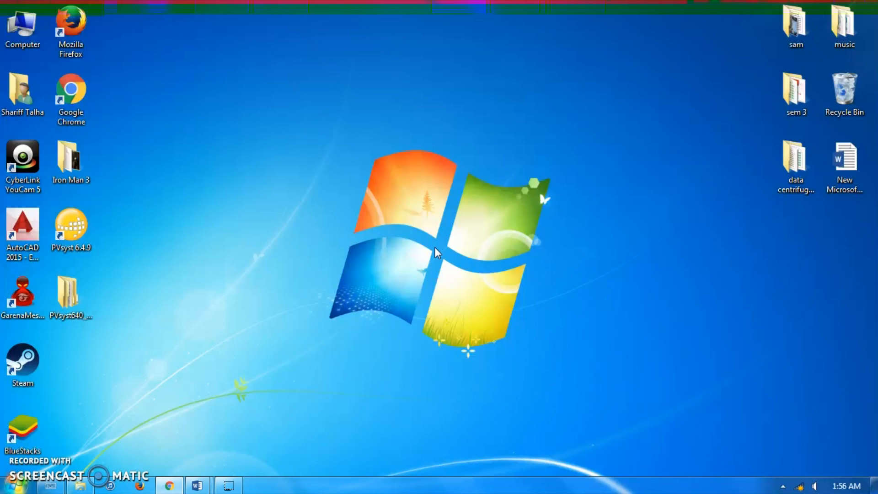
- Select the PVsyst 6.4.9 desktop shortcut to start the program
click(296, 246)
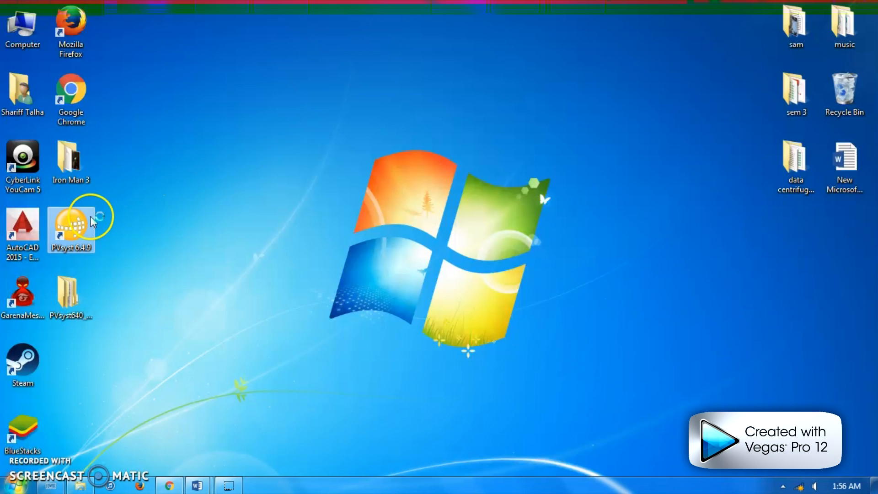
- Open PVsyst and view the start screen's Databases description covering meteo and component databases
double_click(71, 218)
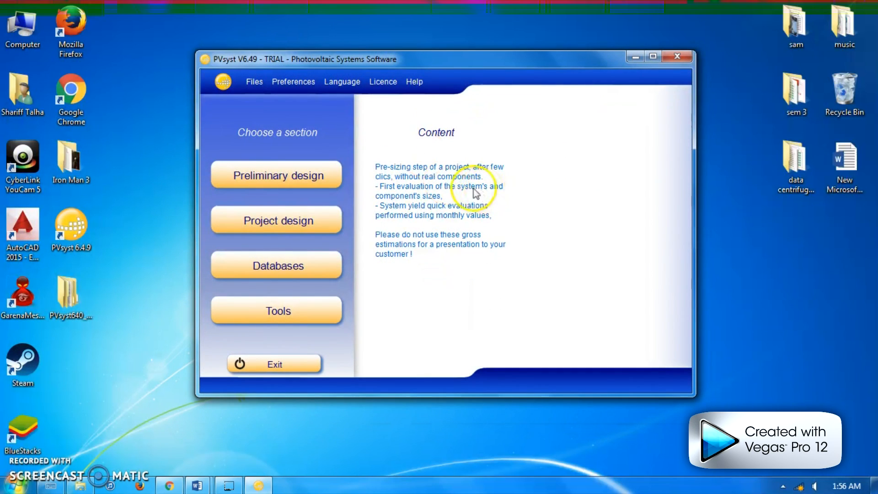
mouse_move(489, 224)
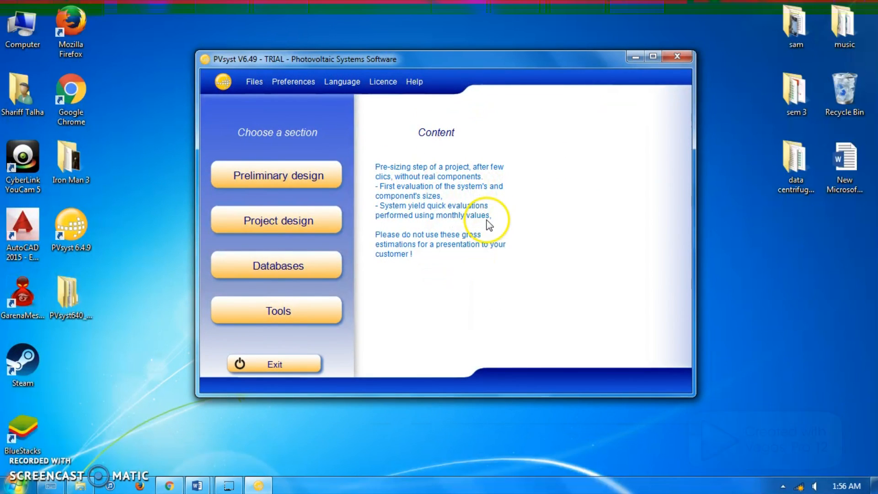
mouse_move(385, 209)
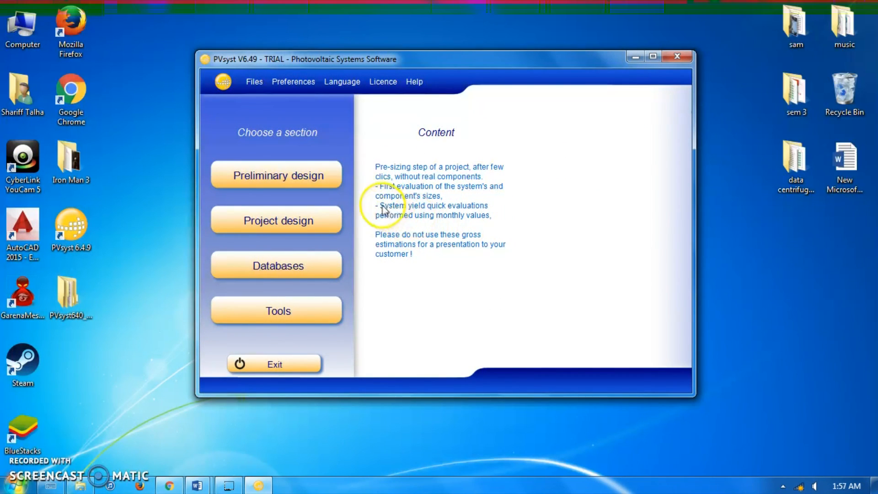
mouse_move(324, 185)
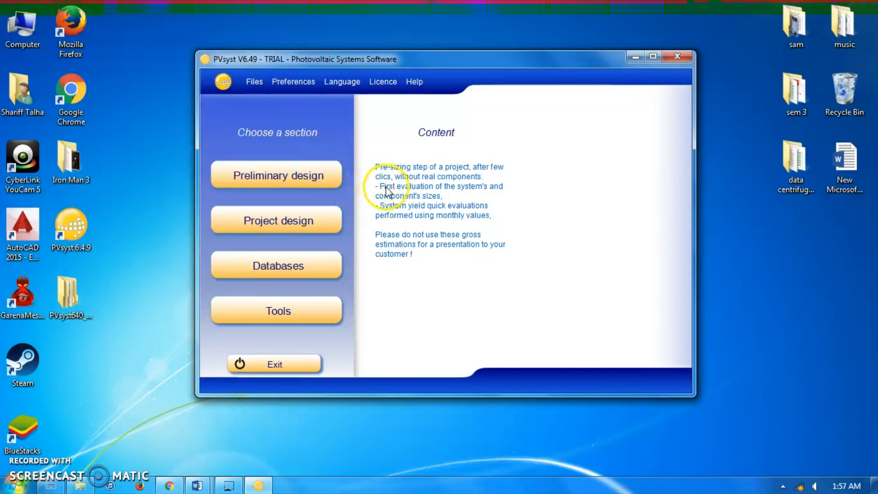
mouse_move(370, 204)
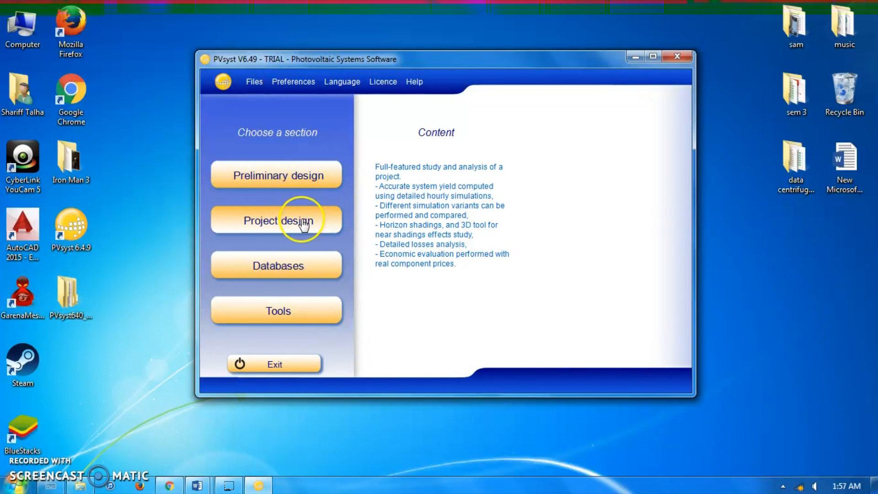
mouse_move(291, 220)
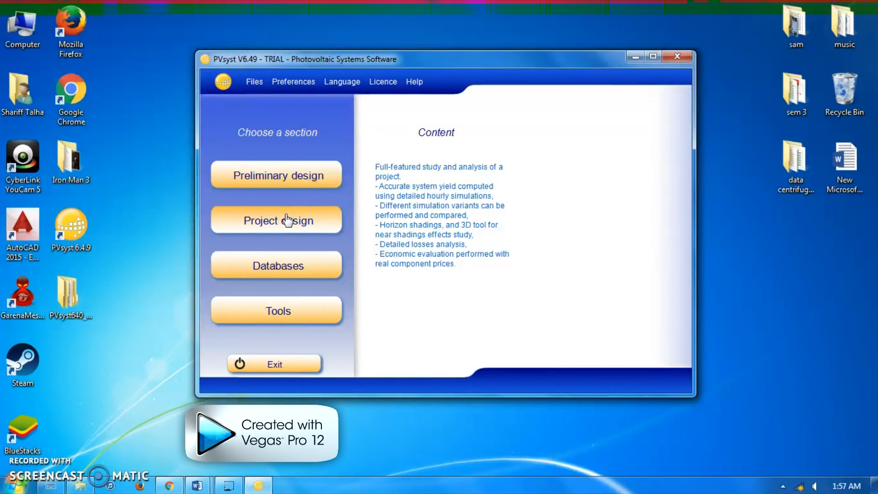
click(278, 265)
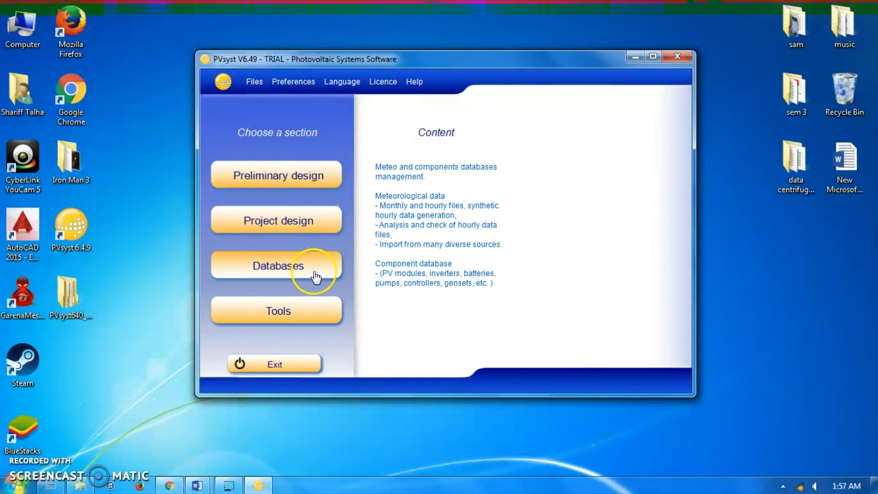
click(277, 265)
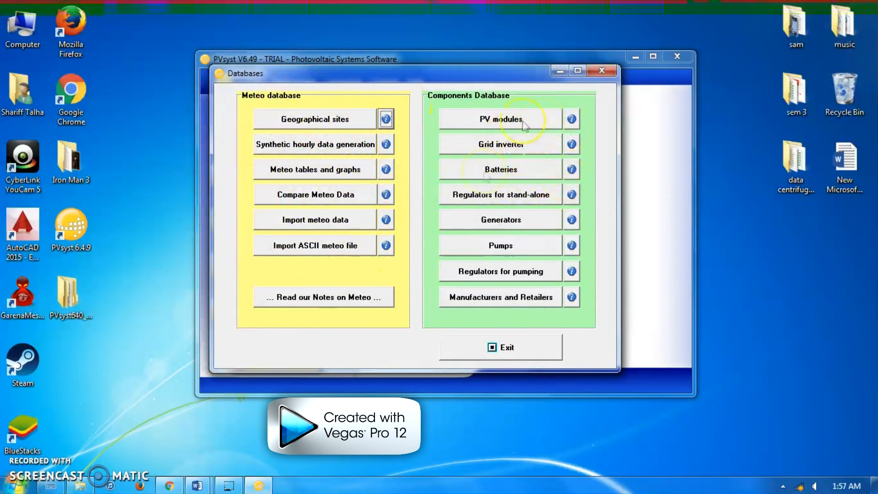
mouse_move(343, 125)
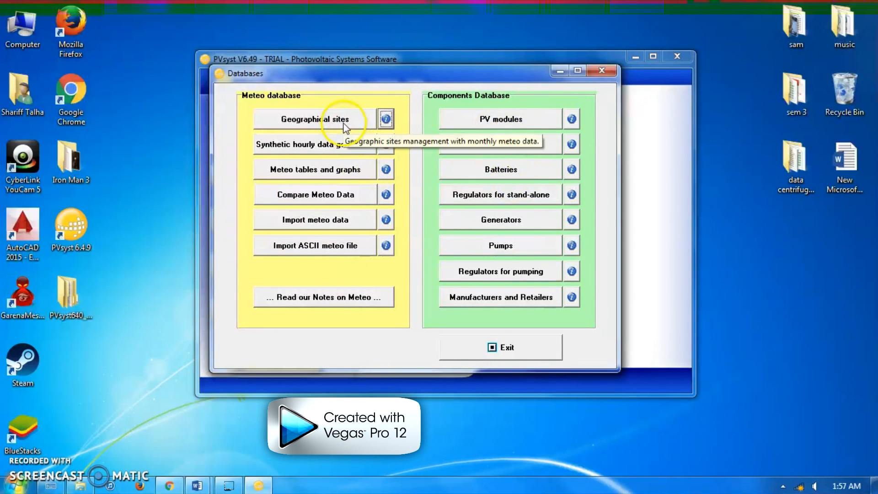
mouse_move(332, 129)
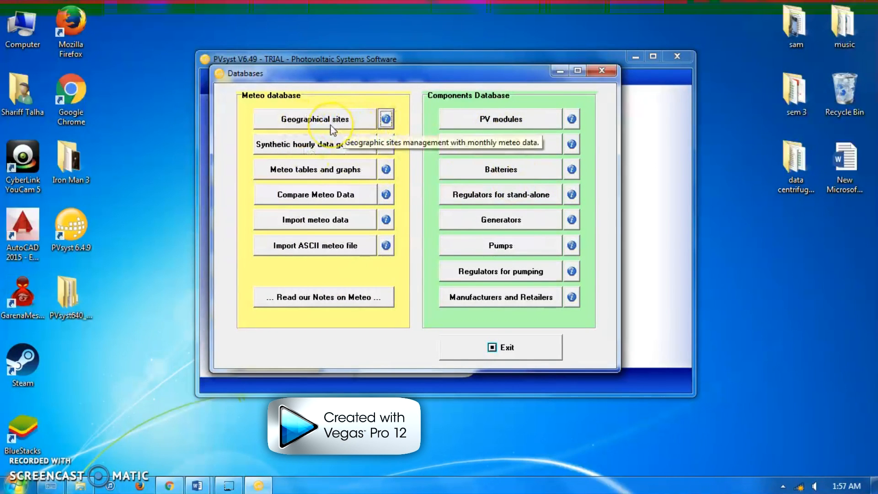
click(316, 119)
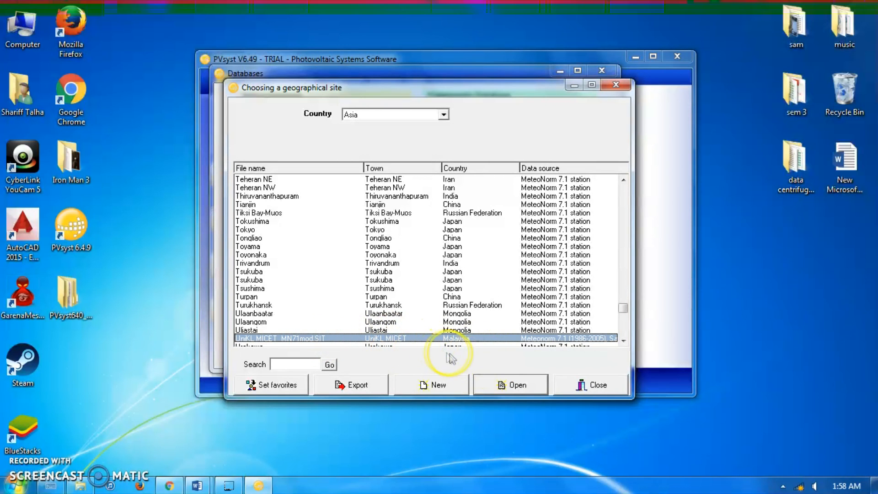
click(510, 384)
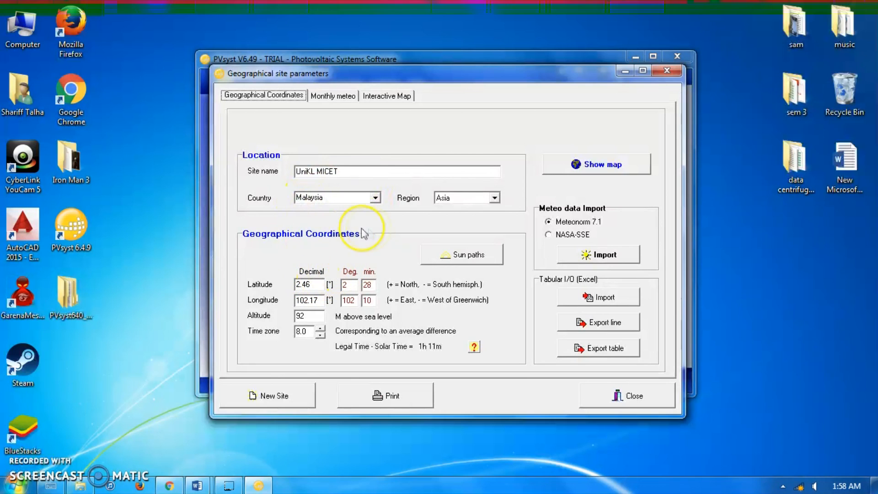
mouse_move(446, 264)
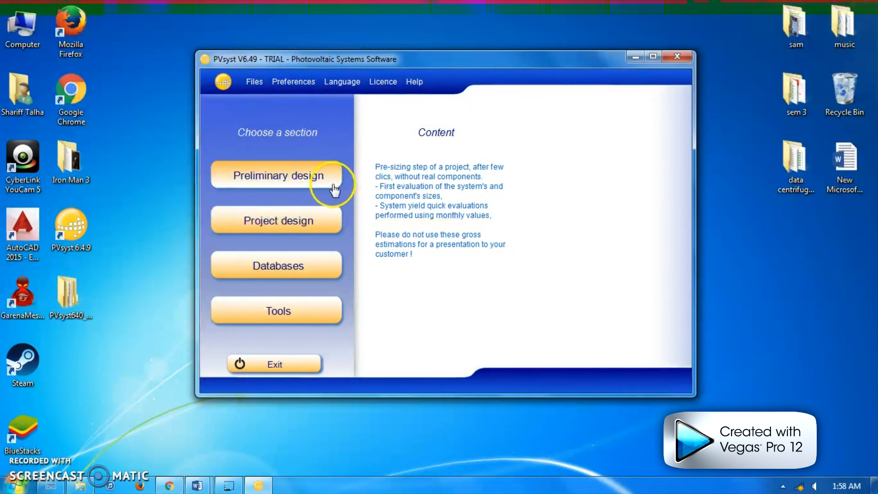
- Create a Grid-Connected system presizing project from Preliminary design
click(276, 175)
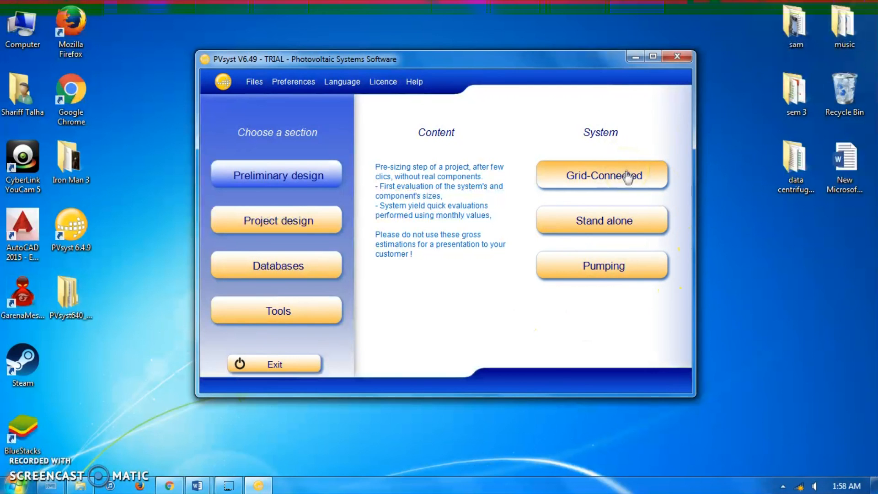
click(602, 175)
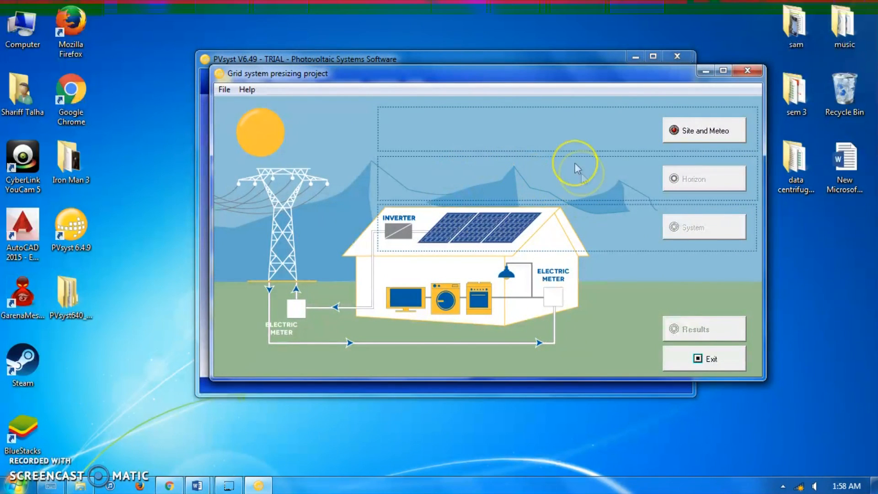
mouse_move(529, 320)
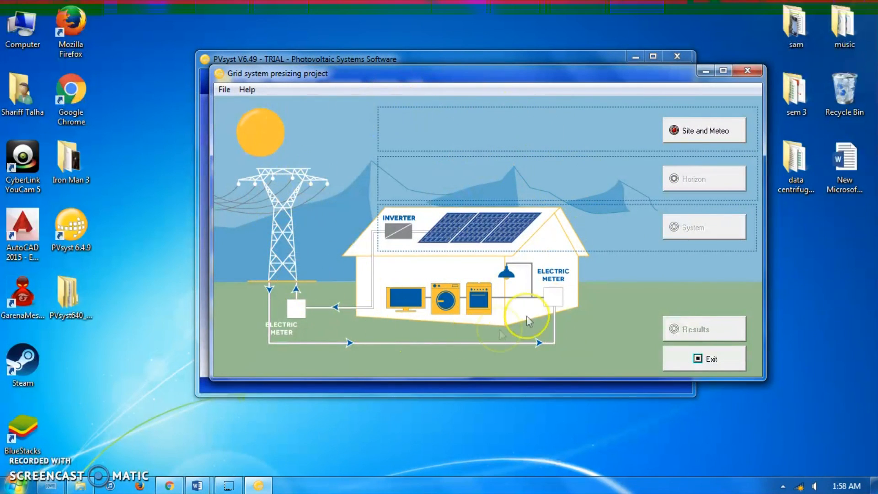
mouse_move(610, 170)
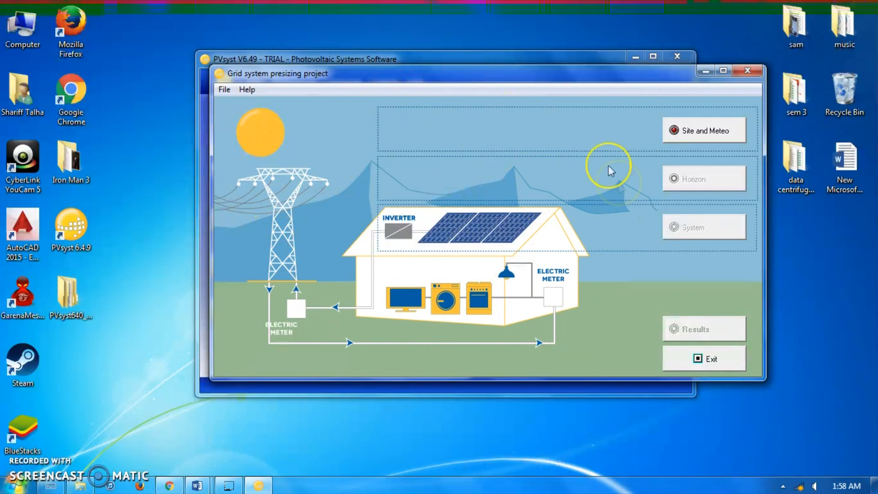
mouse_move(704, 136)
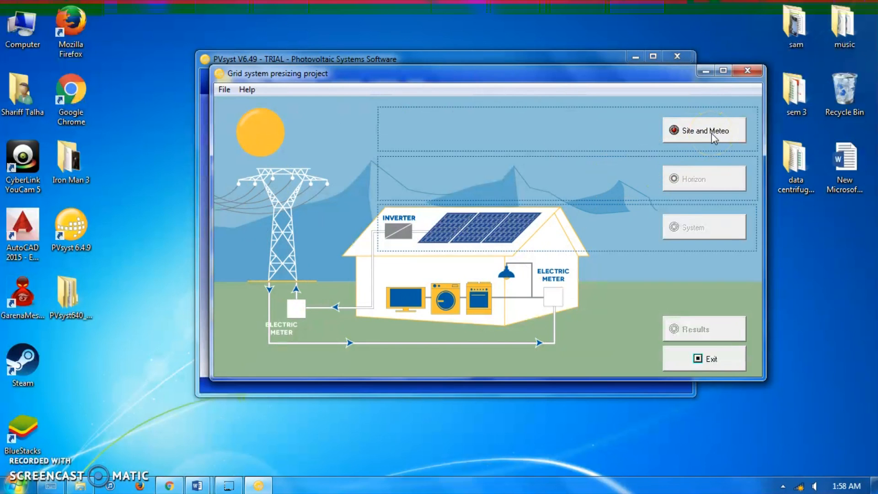
- Set the project site to UniKL MICET, Malaysia, with Meteonorm data
click(703, 130)
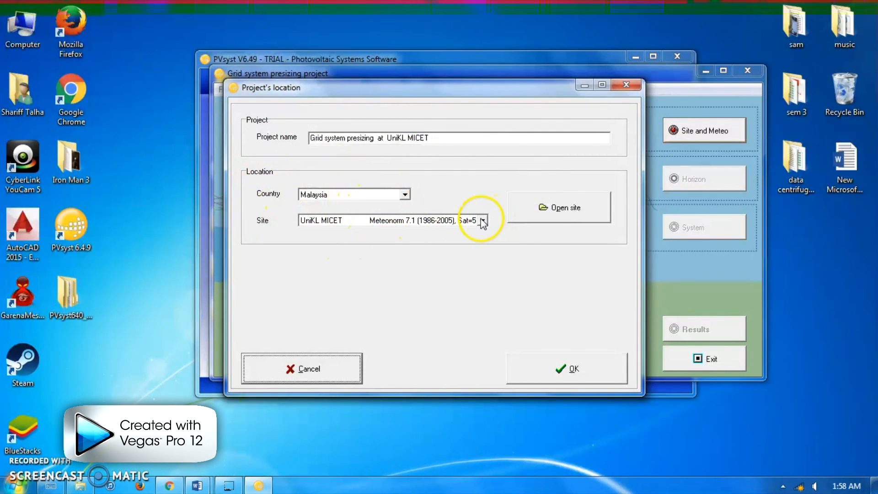
click(481, 219)
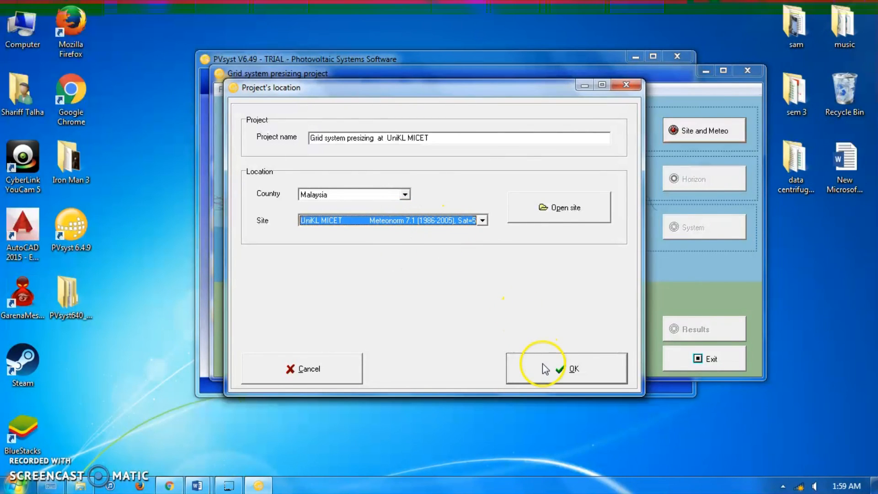
click(566, 369)
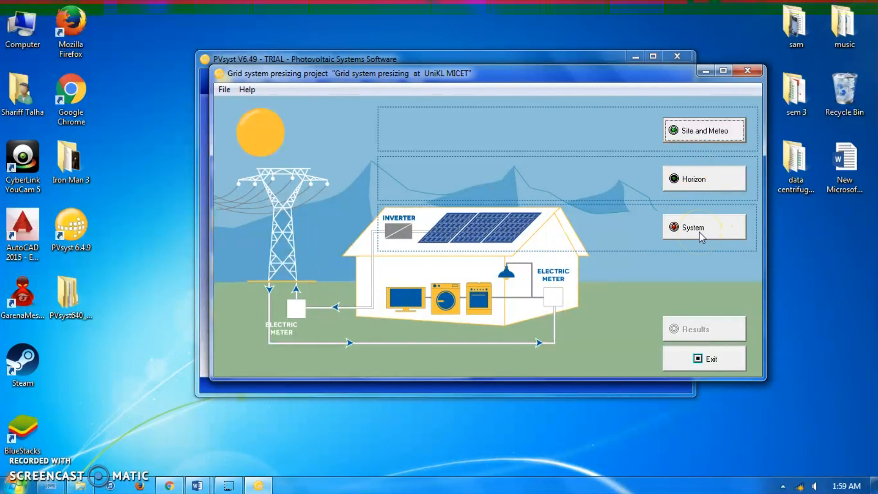
- Specify the system by annual yield 1722.9 MWh/year, with 23° tilt and 40° azimuth
click(693, 227)
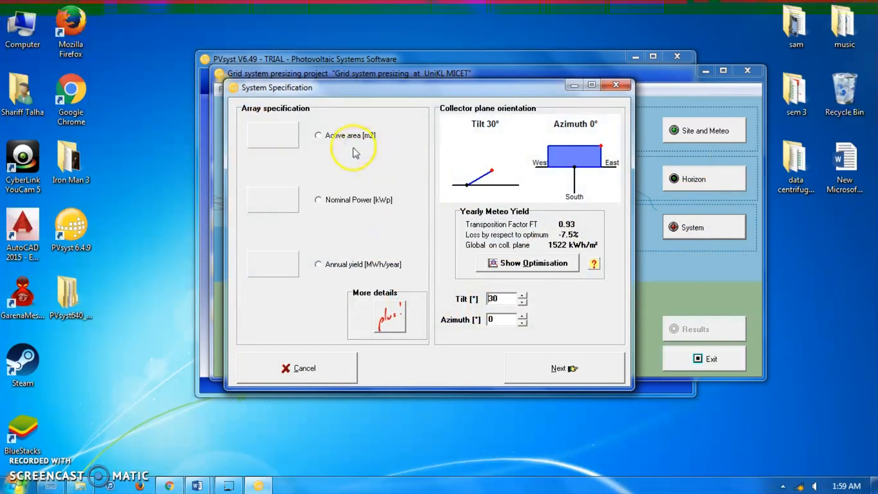
mouse_move(363, 192)
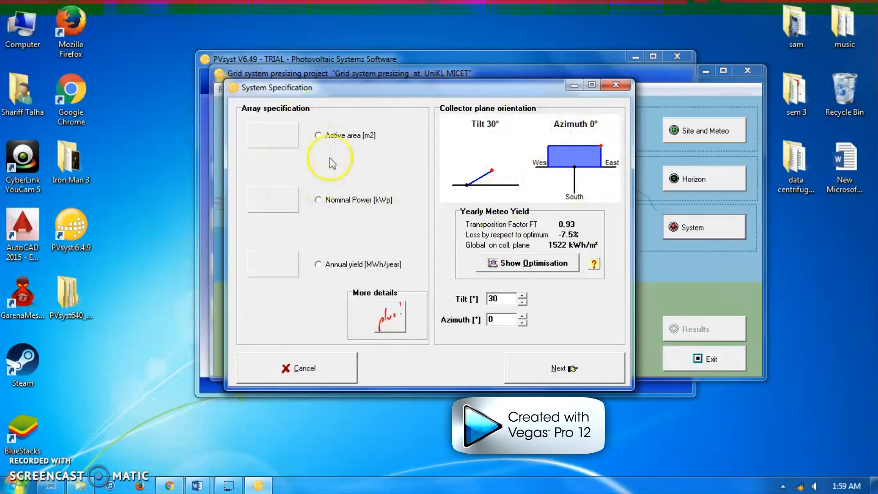
mouse_move(346, 194)
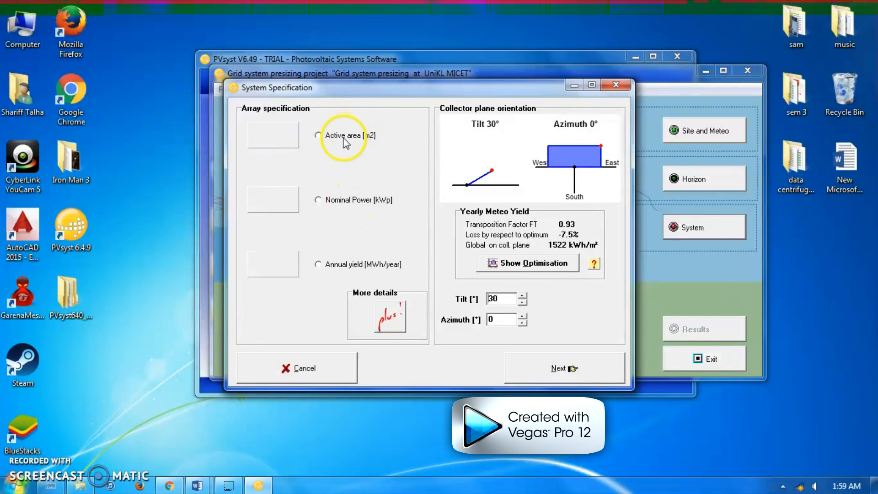
mouse_move(351, 217)
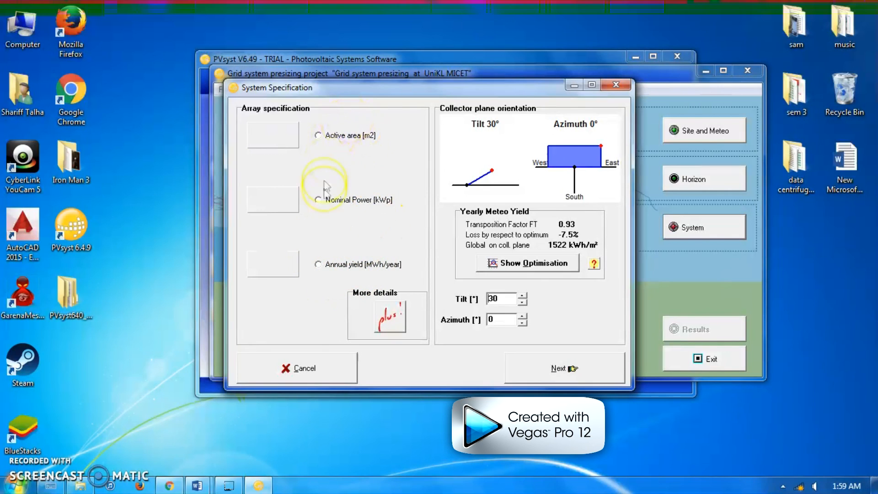
click(317, 264)
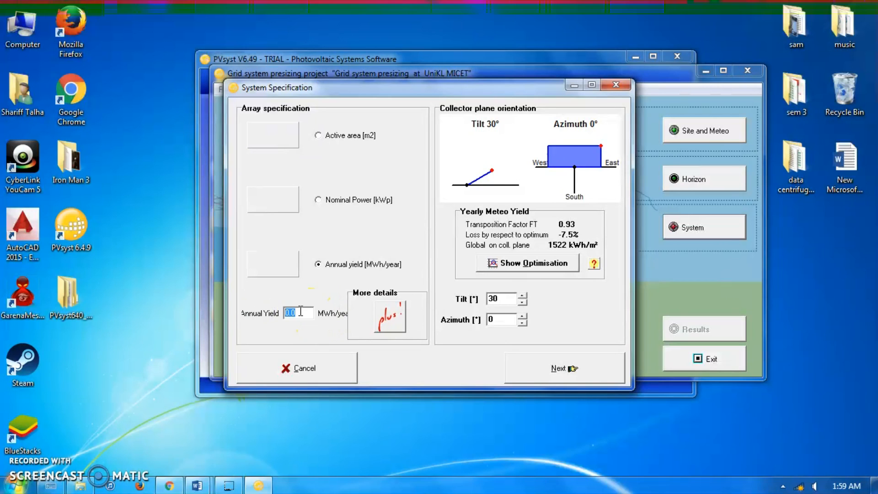
text(1722.9)
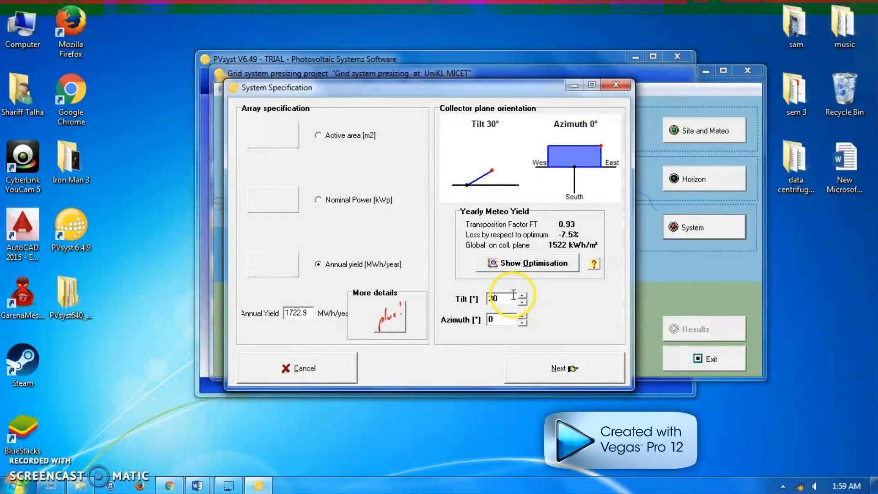
triple_click(495, 299)
text(23)
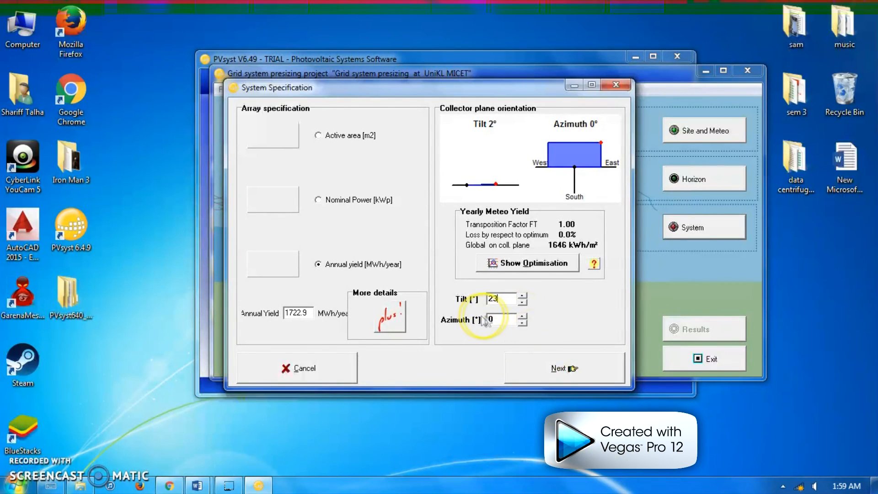
text(4)
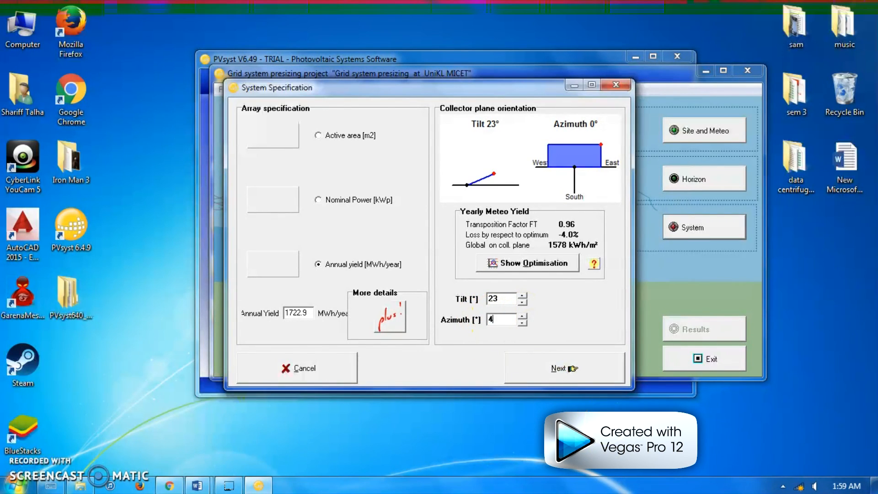
click(521, 316)
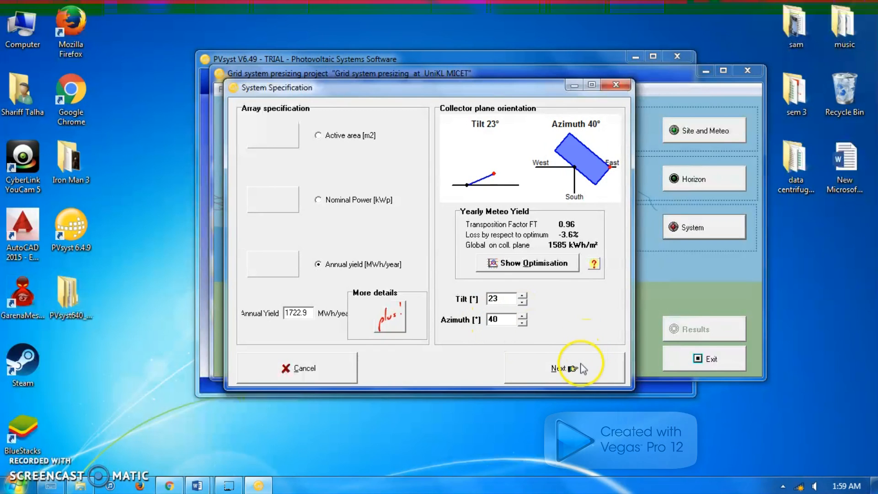
click(560, 368)
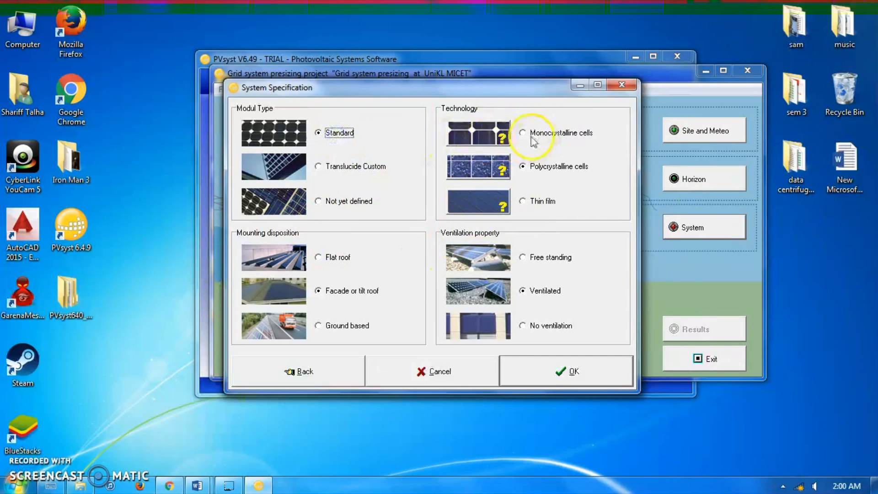
- Choose monocrystalline modules with no ventilation and confirm the system specification
click(522, 132)
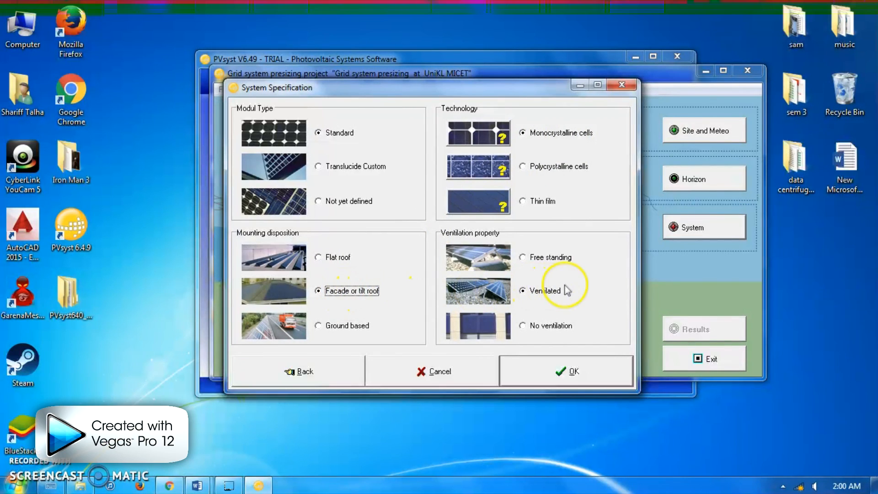
mouse_move(515, 259)
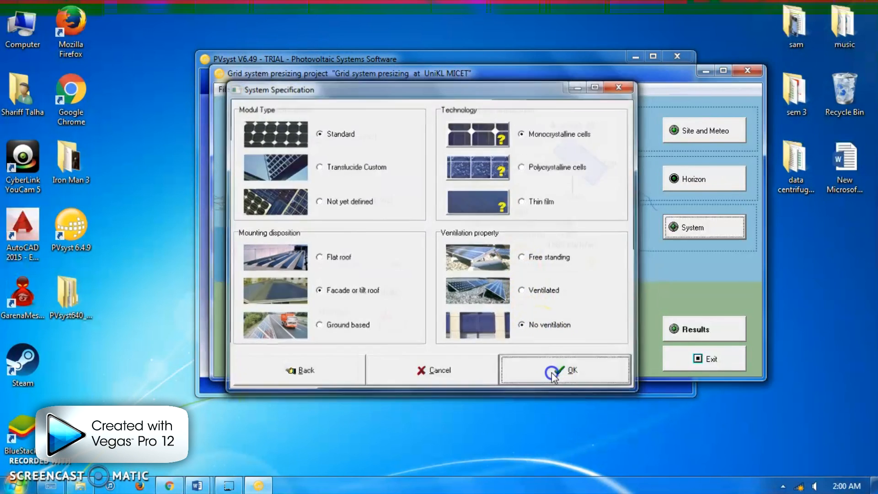
click(565, 370)
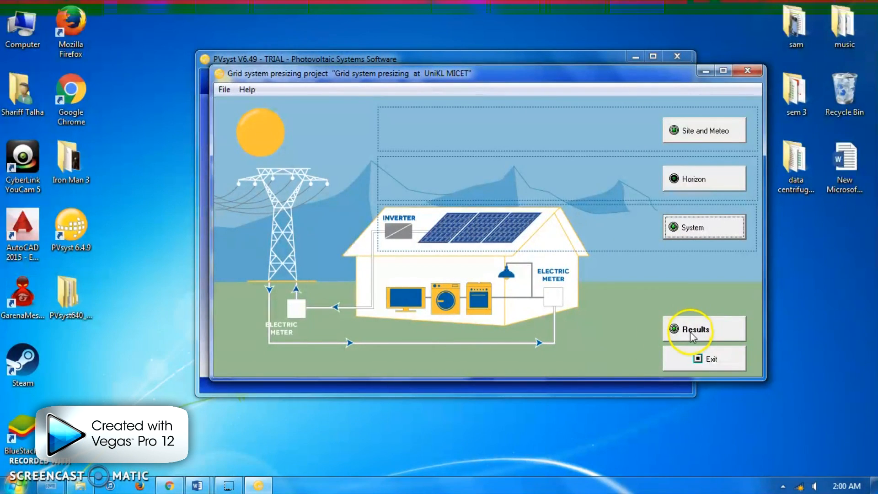
- Show results: 8255 m² area, 1321 kW power, 0.88 RM/kWh, monthly irradiation chart
click(694, 328)
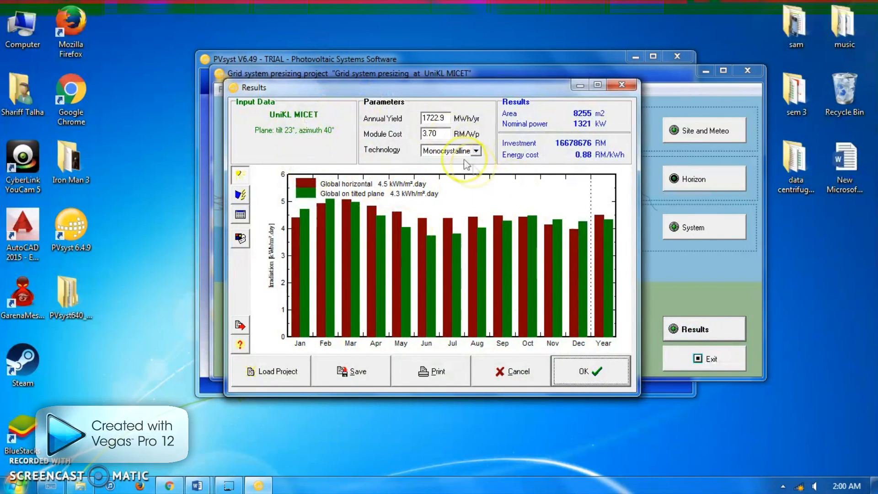
mouse_move(384, 252)
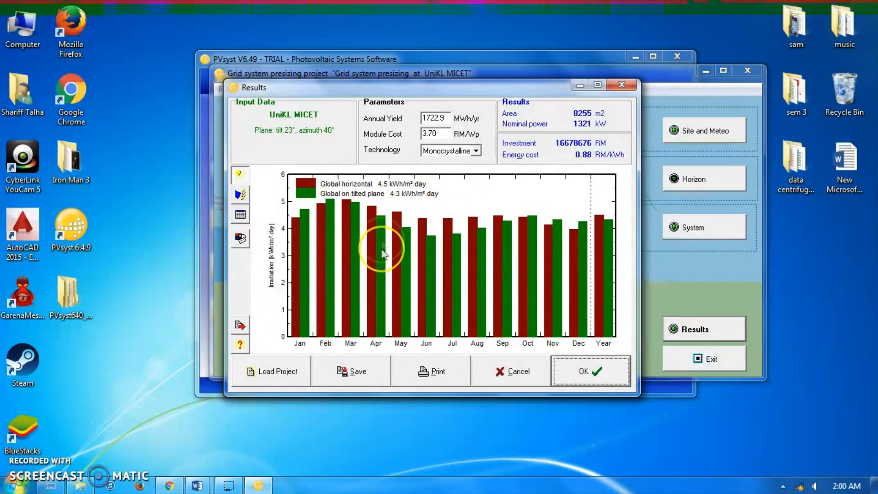
mouse_move(473, 257)
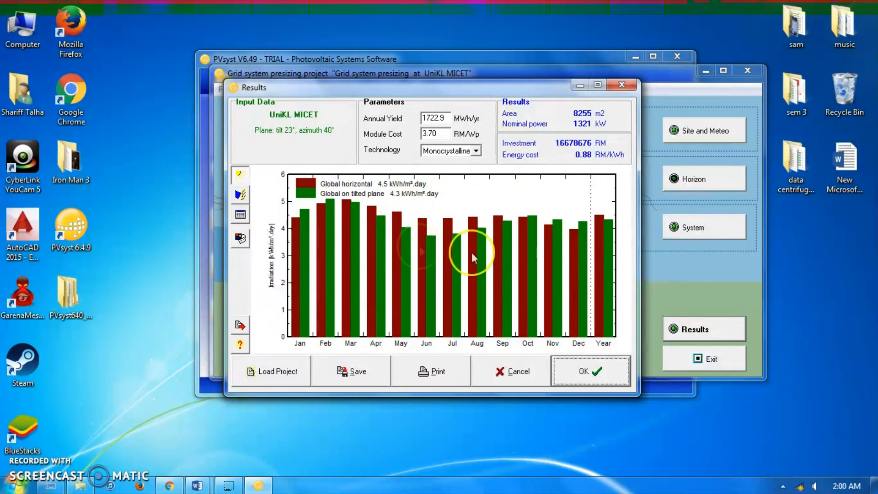
mouse_move(437, 227)
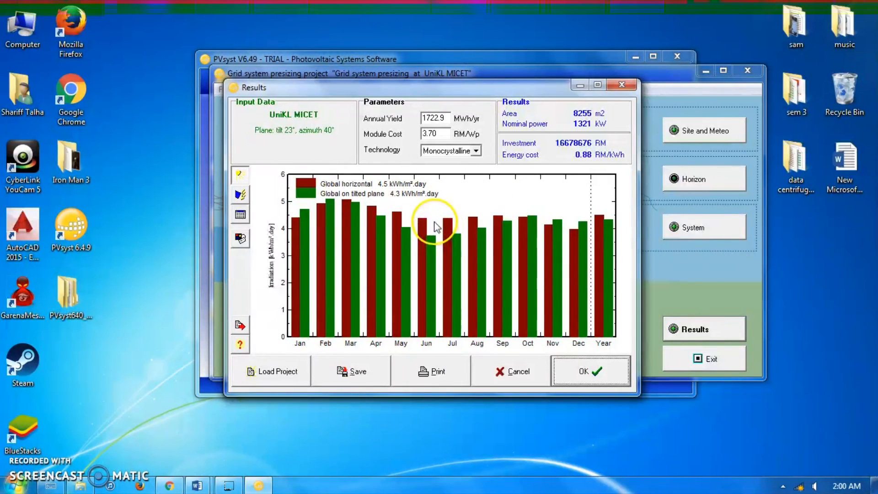
mouse_move(444, 258)
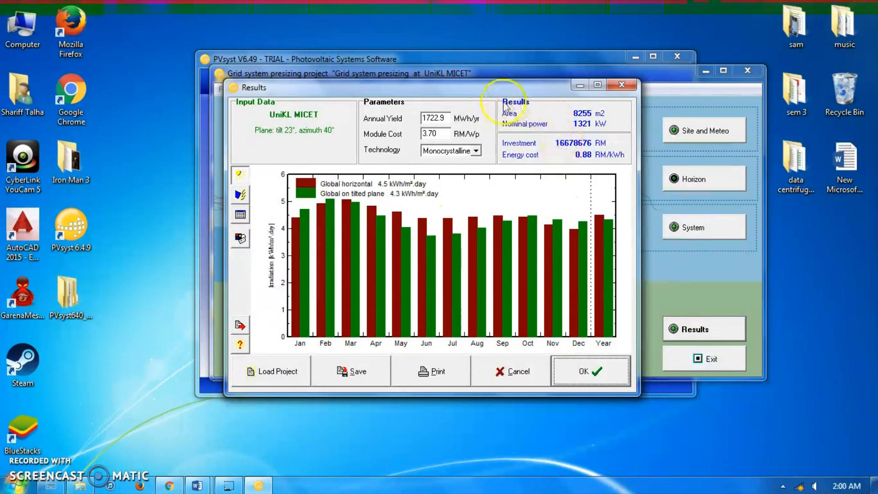
mouse_move(597, 111)
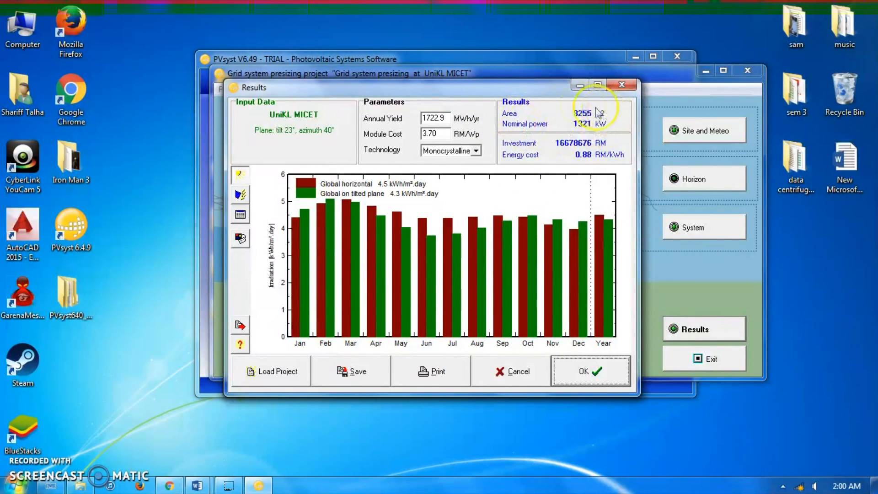
mouse_move(613, 127)
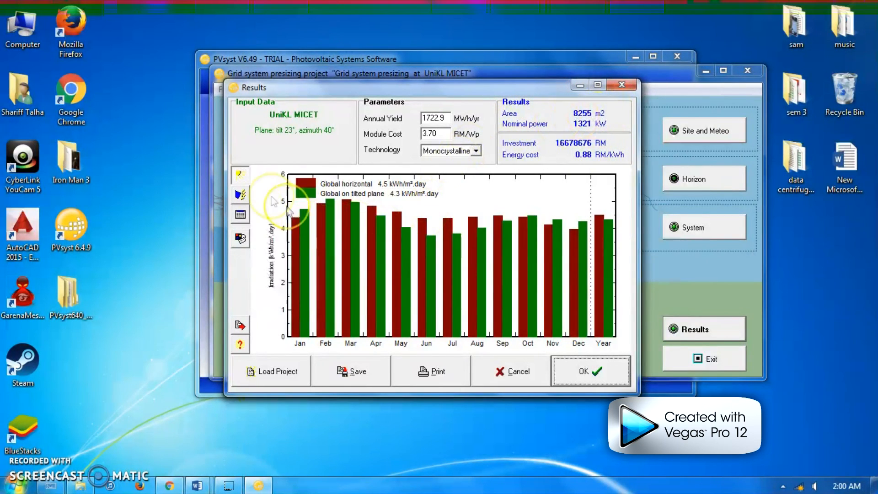
- Display the monthly system output chart, then the monthly table totalling 1,722,900 kWh
click(240, 195)
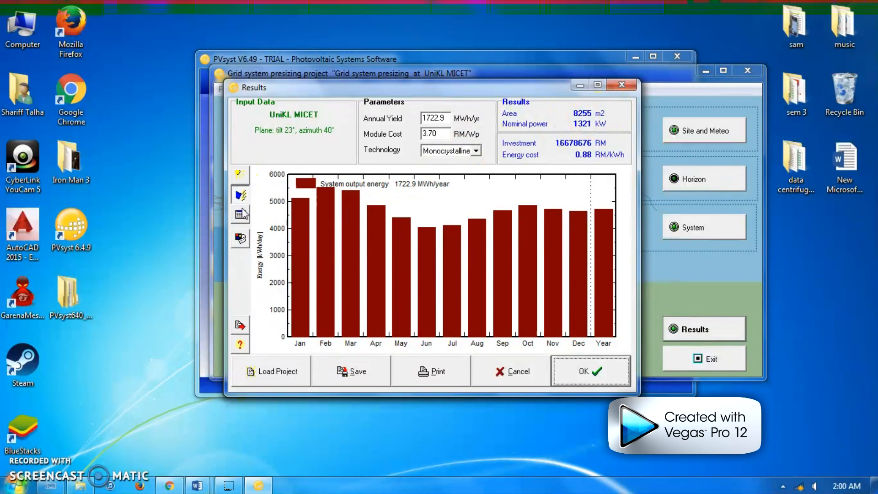
mouse_move(240, 195)
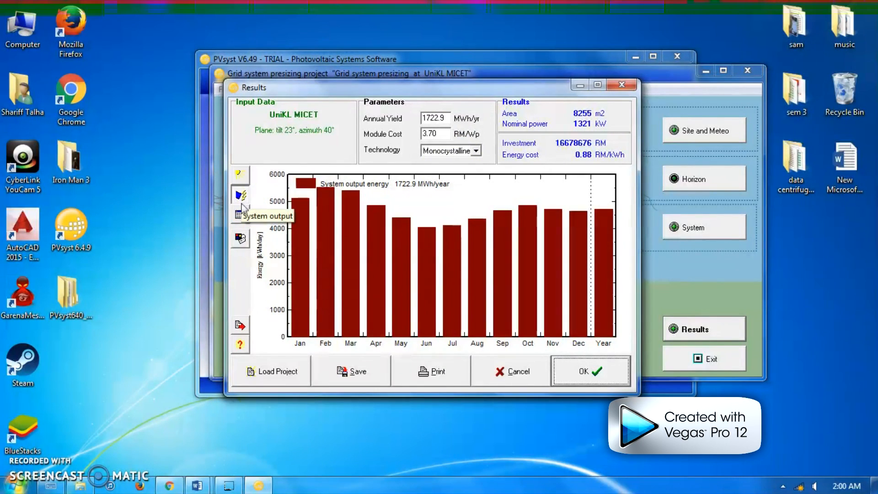
click(240, 214)
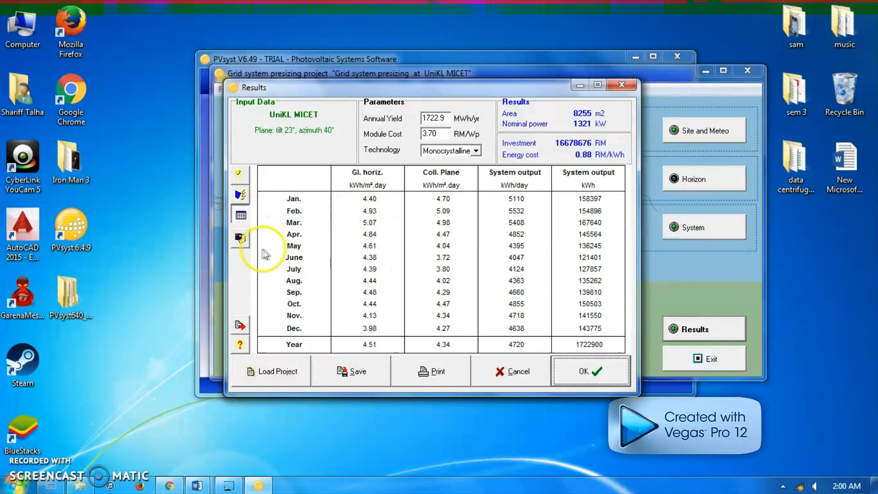
- Display the economic evaluation: 16,678,676 RM investment, 1,521,222 RM/yr, 0.88 RM/kWh
click(239, 240)
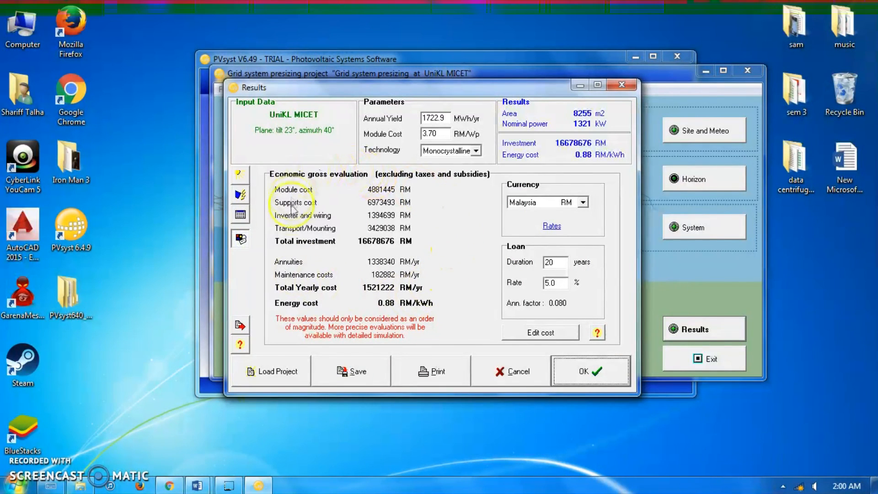
mouse_move(424, 230)
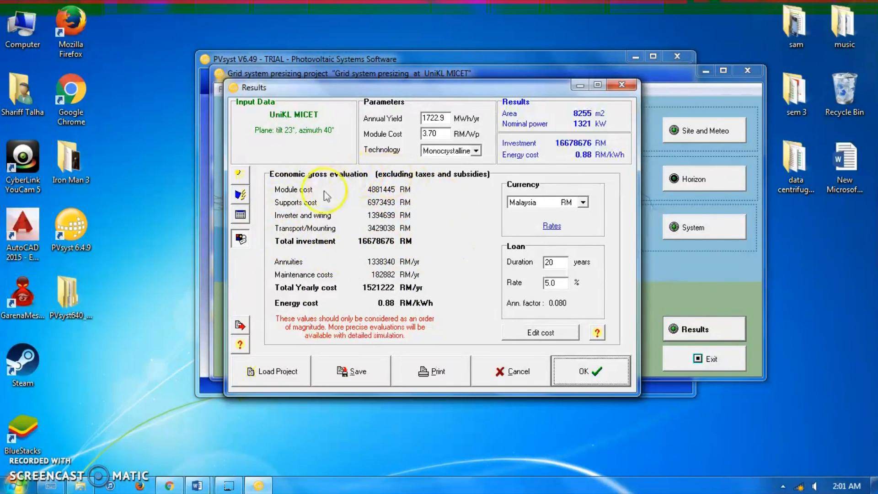
mouse_move(419, 186)
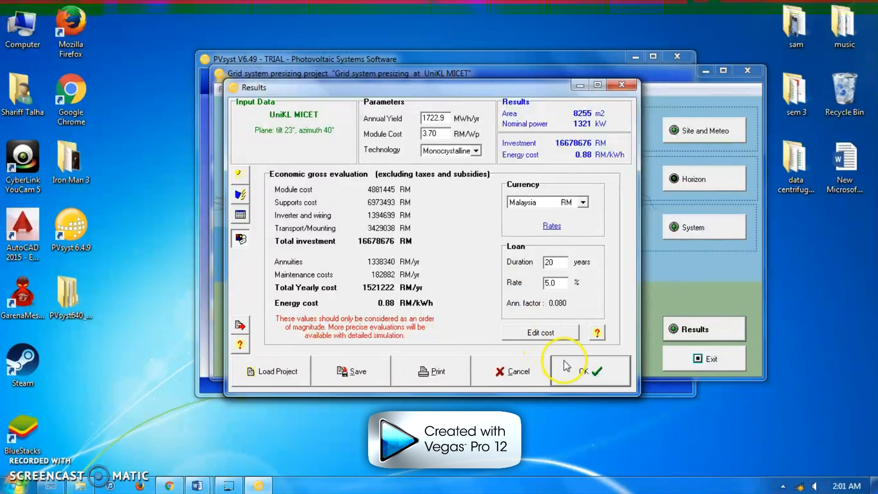
- Close the Results window, triggering the prompt to save the pre-sizing project
click(584, 371)
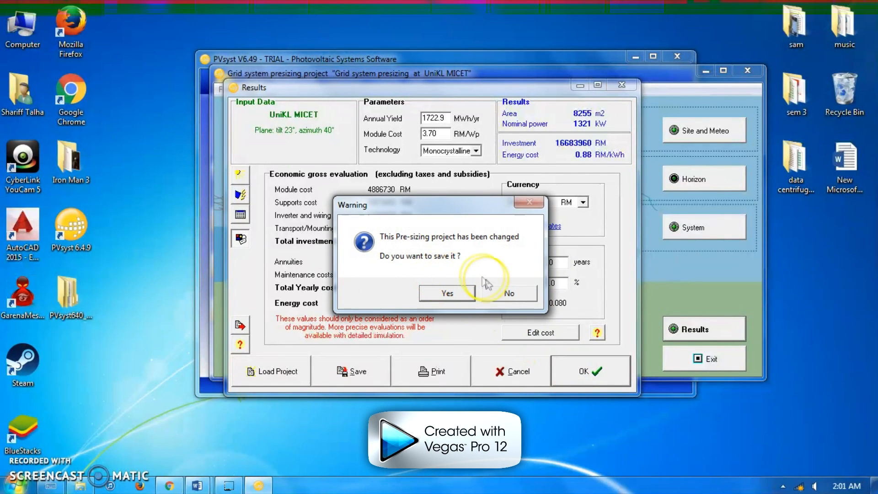
mouse_move(493, 299)
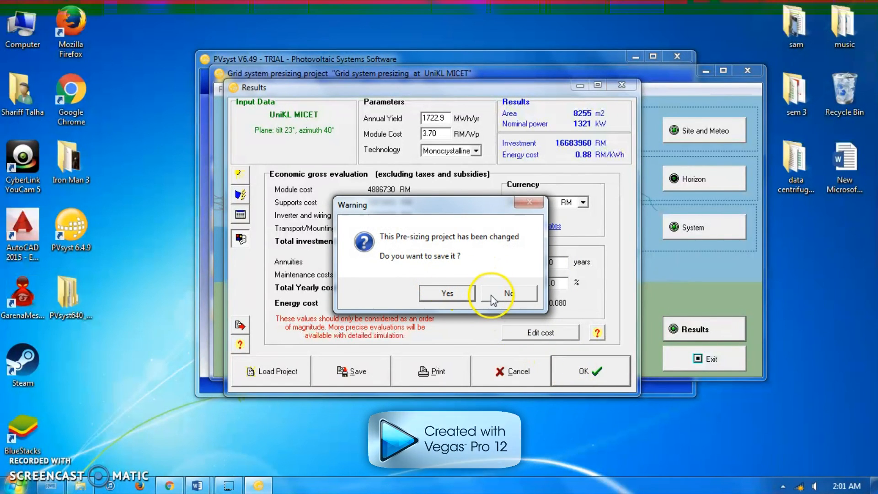